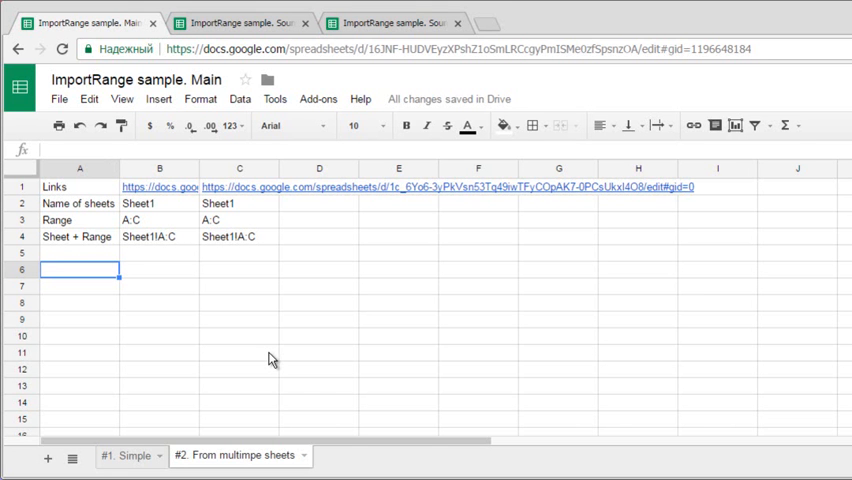
{"action": "mouse_move", "coordinate": [120, 126]}
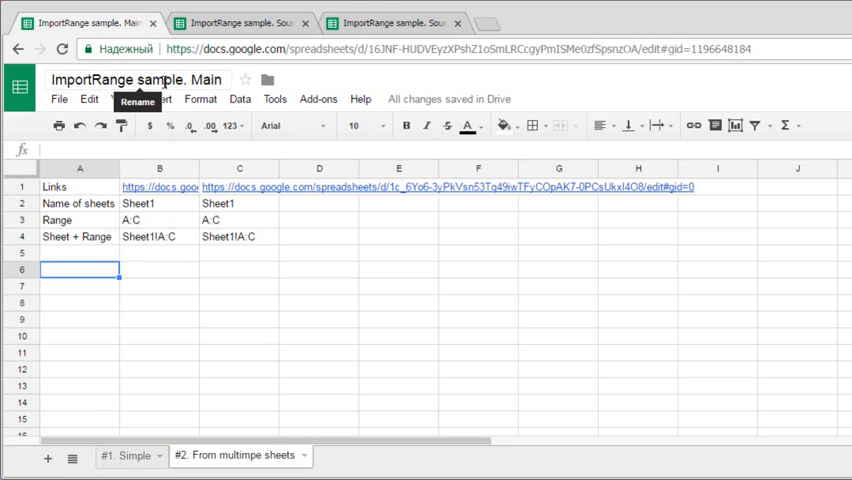
- Review the Source # values in Source 2 and the sheet names on Main for both sources
{"action": "left_click", "coordinate": [240, 22]}
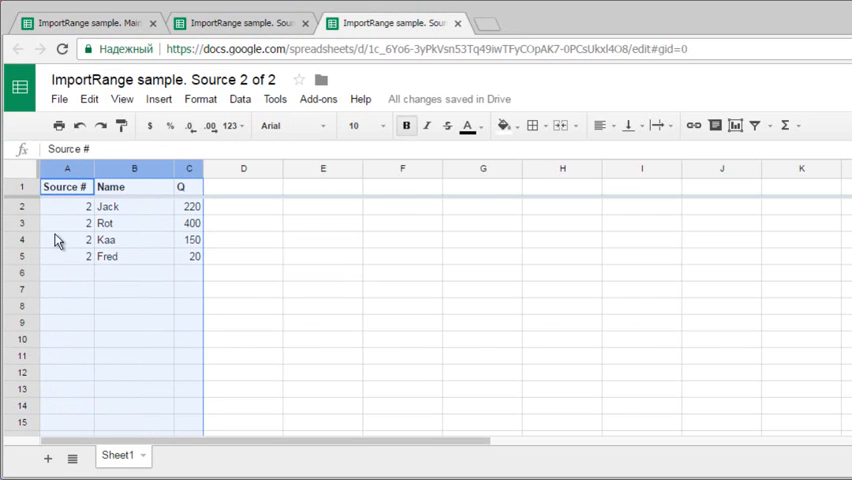
{"action": "left_click", "coordinate": [68, 224]}
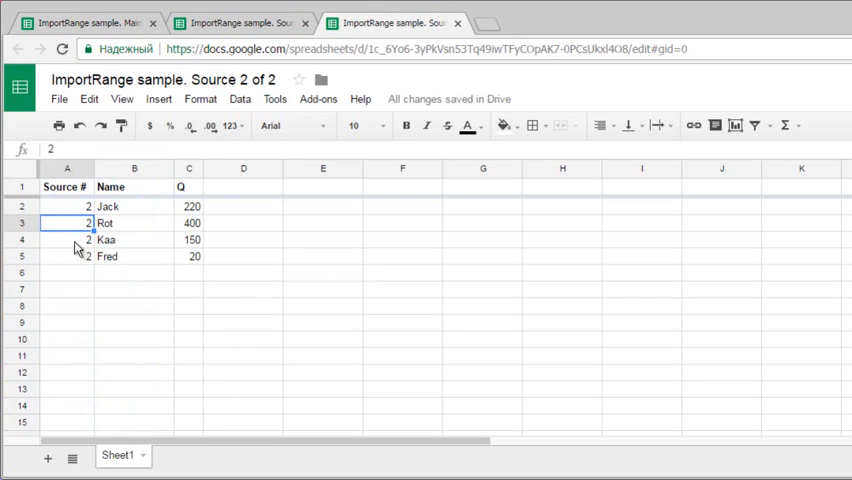
{"action": "left_click", "coordinate": [66, 240]}
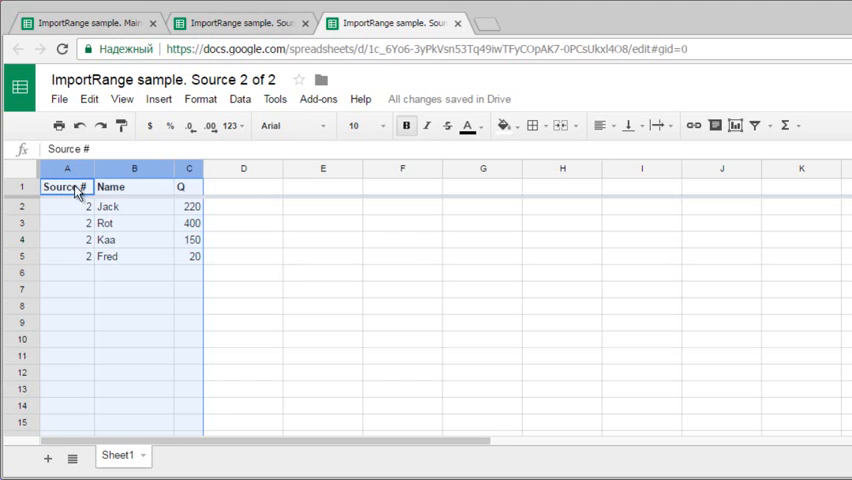
{"action": "left_click", "coordinate": [84, 22]}
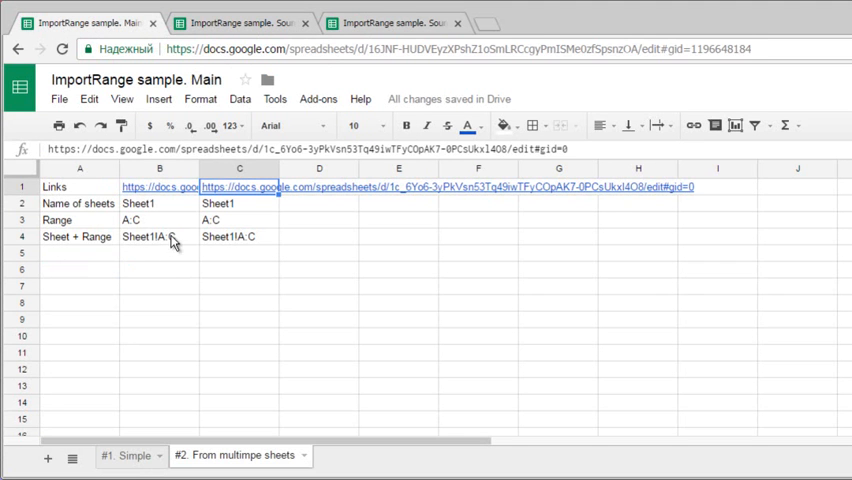
{"action": "left_click", "coordinate": [240, 204]}
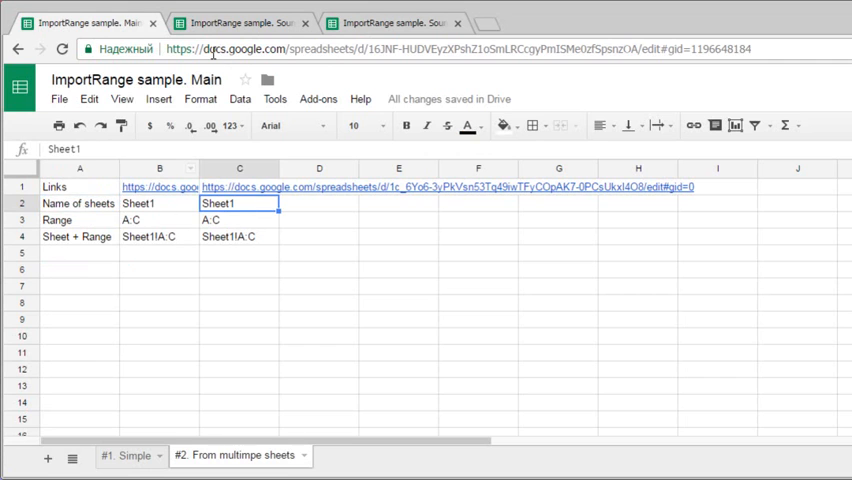
{"action": "left_click", "coordinate": [392, 22]}
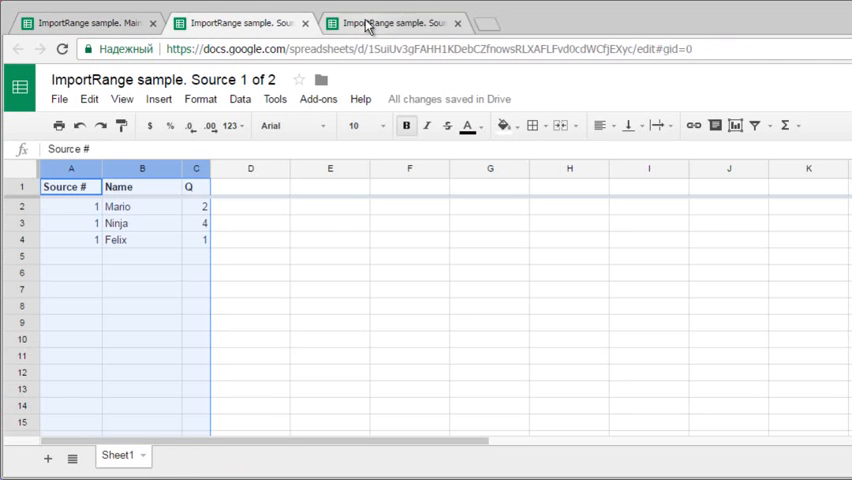
{"action": "left_click", "coordinate": [84, 22]}
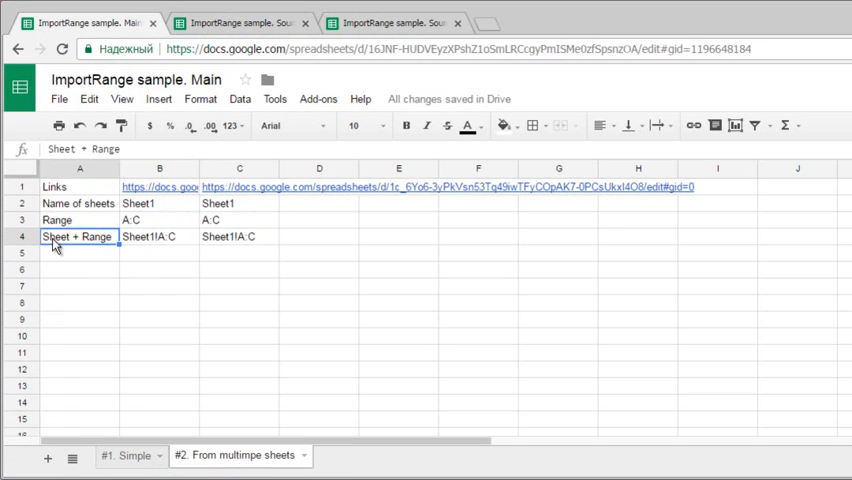
- Inspect B4's Sheet + Range formula =B2&"!"&B3, then select A6 for a new formula
{"action": "left_click", "coordinate": [160, 236]}
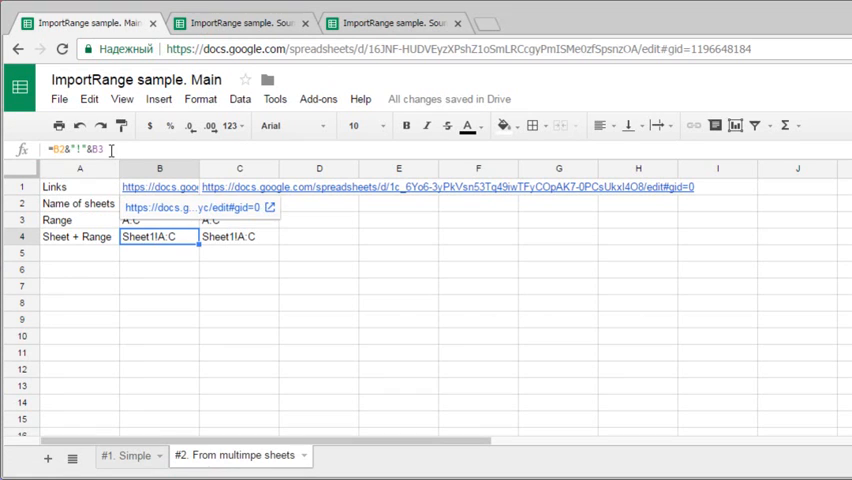
{"action": "left_click", "coordinate": [160, 236]}
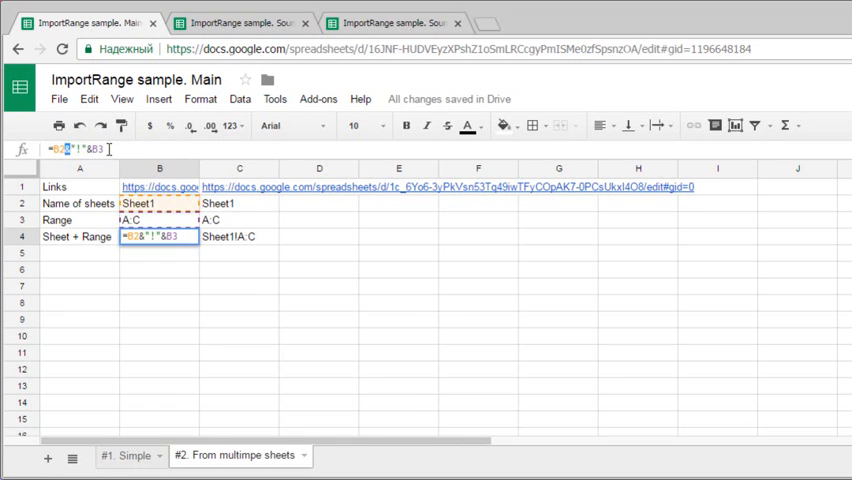
{"action": "left_click", "coordinate": [240, 236]}
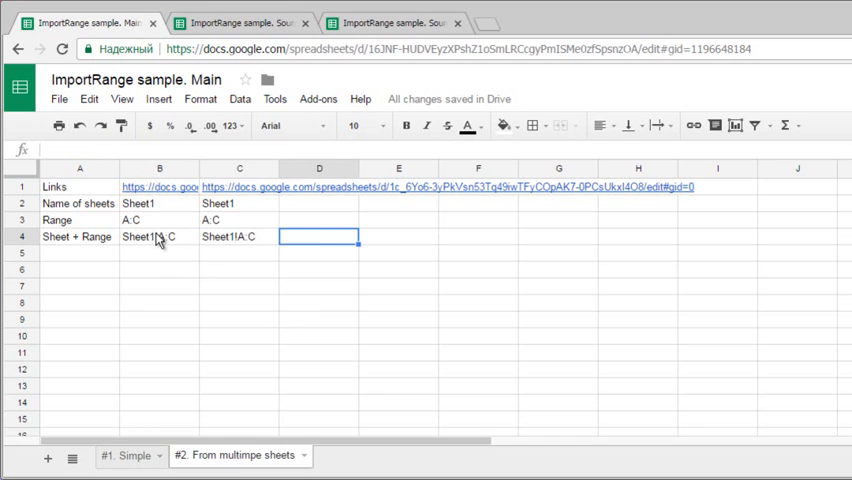
{"action": "left_click", "coordinate": [158, 236]}
{"action": "type", "text": "="}
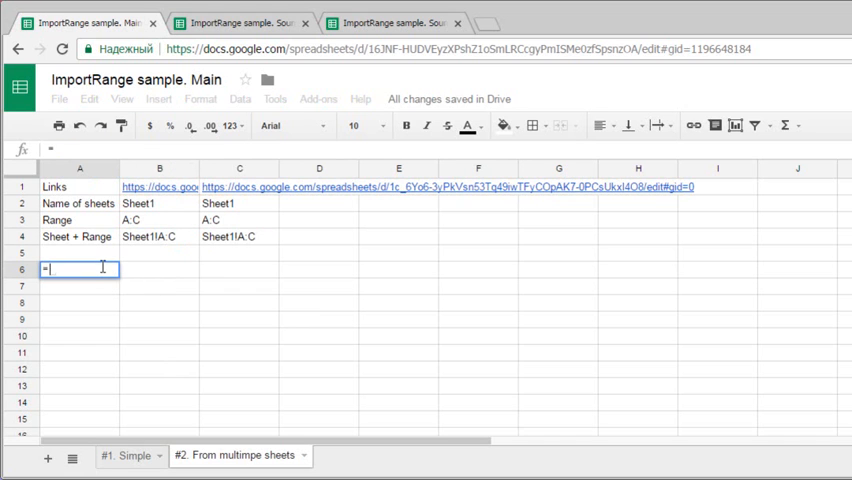
- Enter =IMPORTRANGE(B1,B4) in A6 and allow access when #REF! prompts to connect
{"action": "type", "text": "im"}
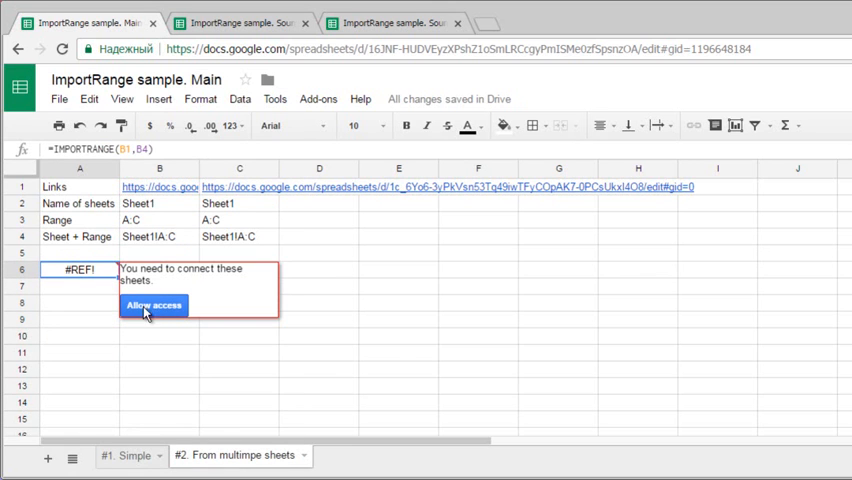
{"action": "mouse_move", "coordinate": [54, 304]}
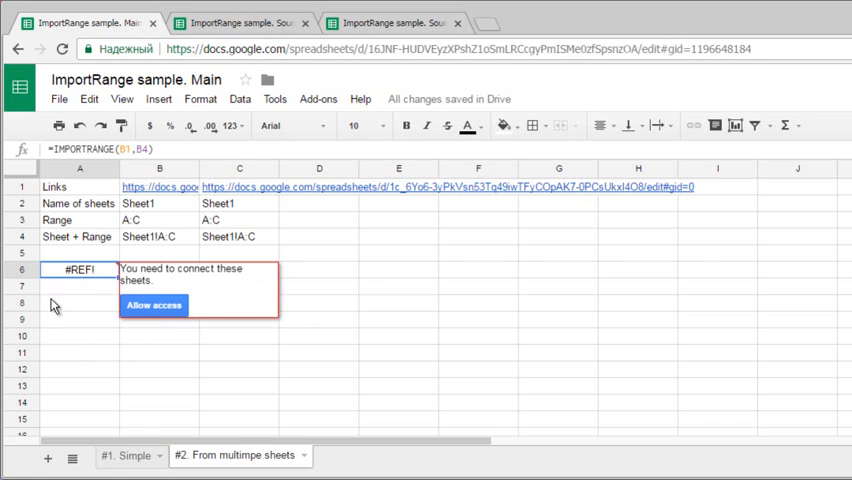
{"action": "left_click", "coordinate": [240, 22]}
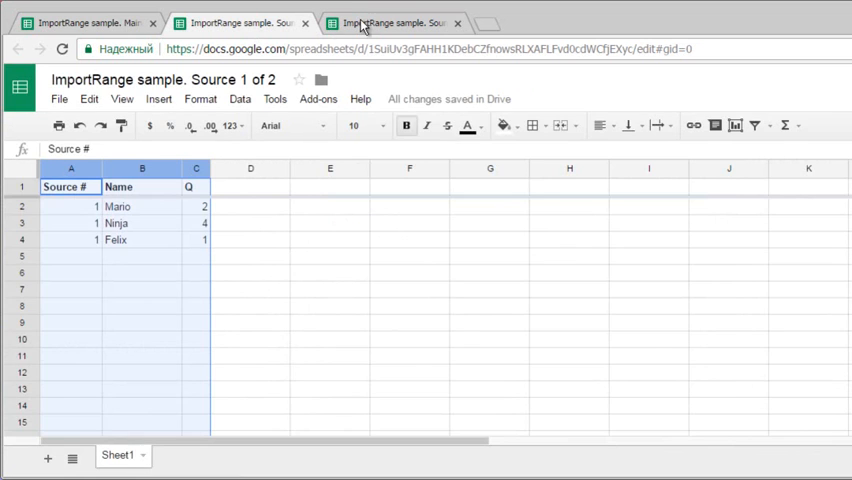
- Turn on link sharing for the Source 2 spreadsheet via File > Share, then return to Main
{"action": "left_click", "coordinate": [60, 100]}
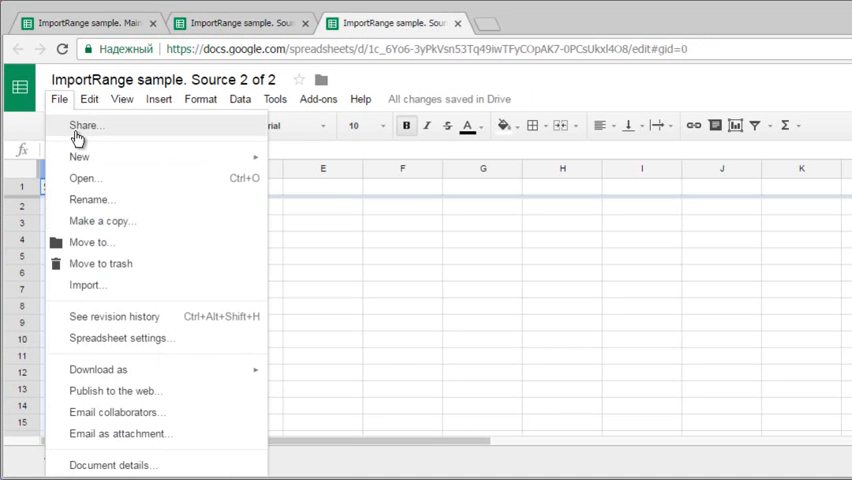
{"action": "left_click", "coordinate": [86, 126]}
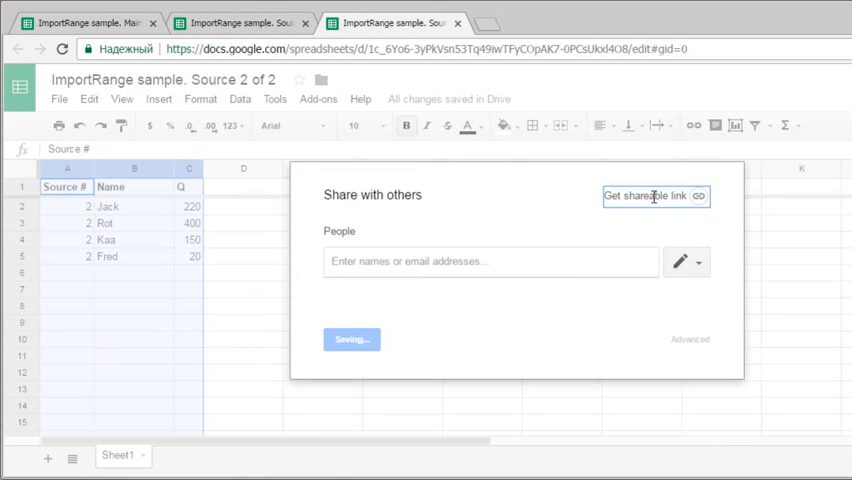
{"action": "left_click", "coordinate": [648, 196]}
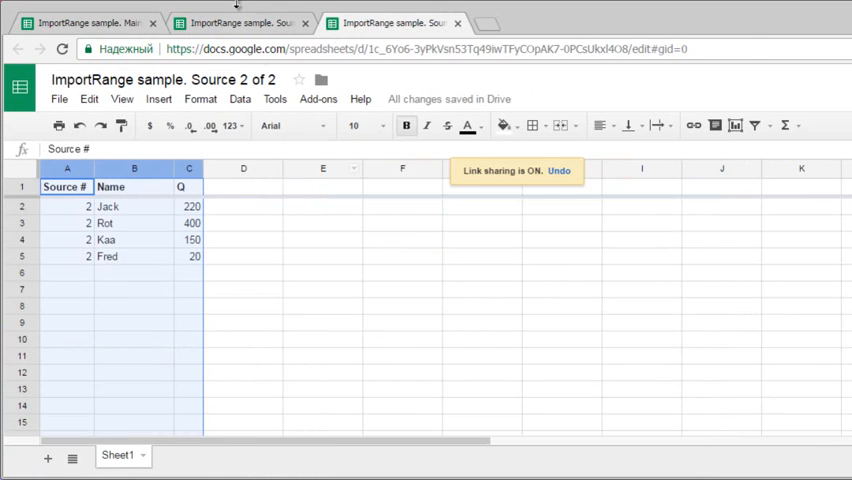
{"action": "left_click", "coordinate": [84, 22]}
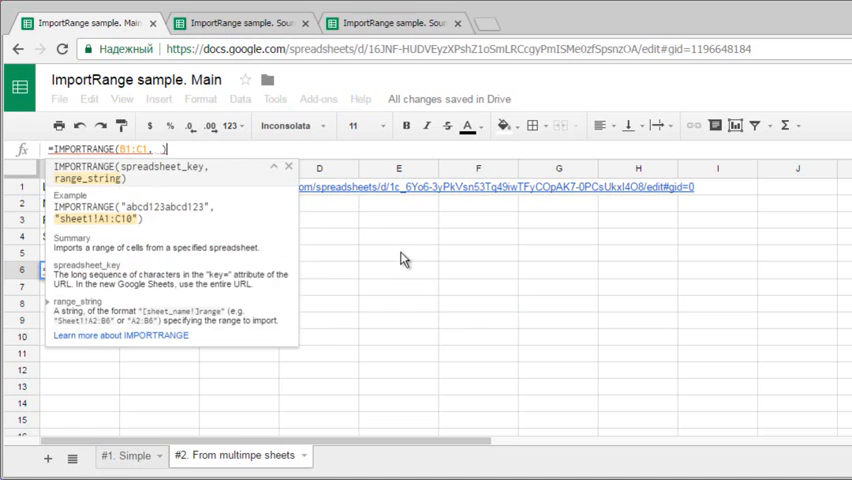
- Re-enter A6's import with Ctrl+Shift+Enter to show Mario, Ninja and Felix, then clear it
{"action": "key", "text": "ctrl+shift+enter"}
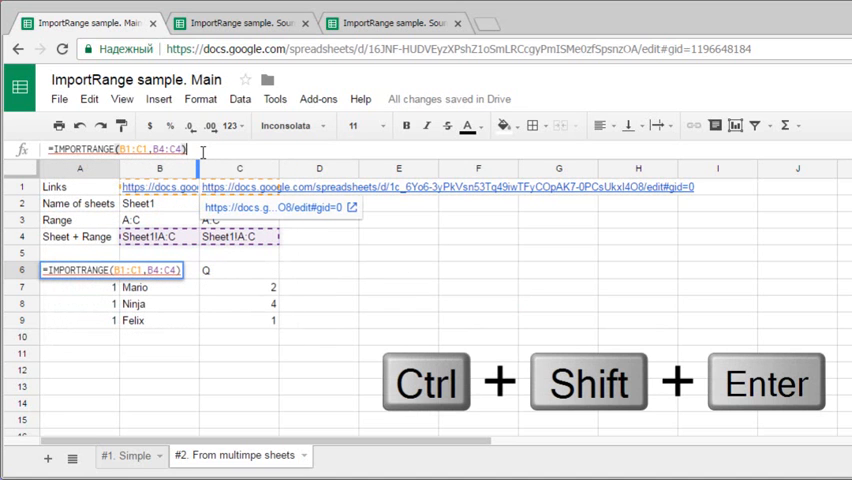
{"action": "key", "text": "ctrl+shift+enter"}
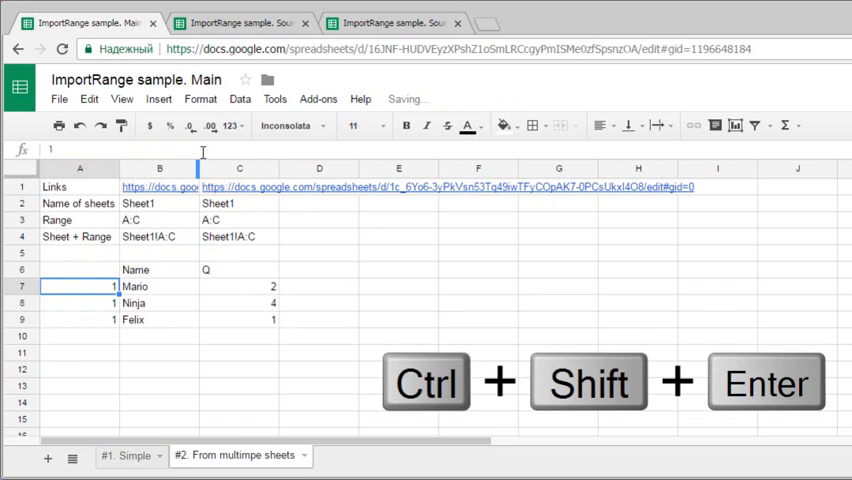
{"action": "key", "text": "ctrl+shift+enter"}
{"action": "type", "text": "="}
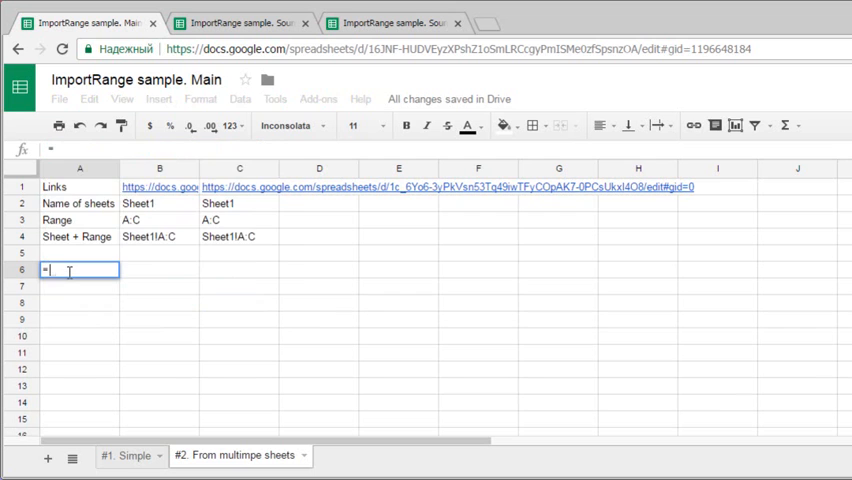
- Enter ={IMPORTRANGE(B1,B4);IMPORTRANGE(C1,C4)} in A6 to stack both sources' rows
{"action": "type", "text": "im"}
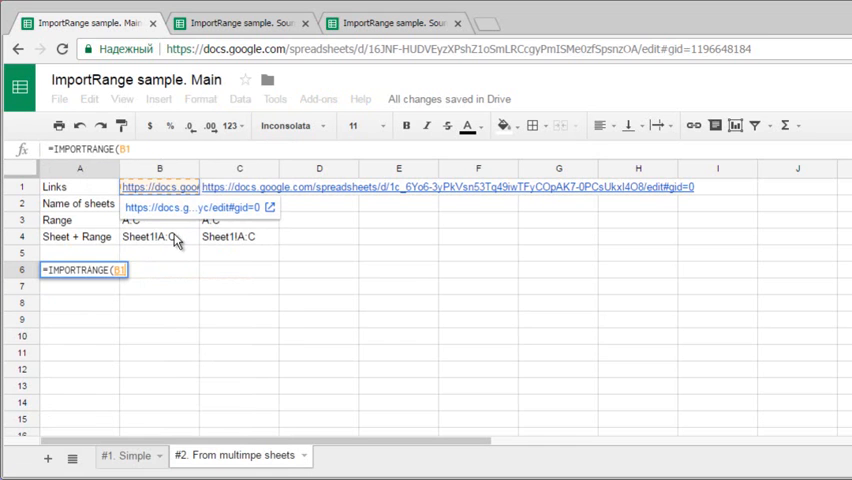
{"action": "left_click", "coordinate": [160, 236]}
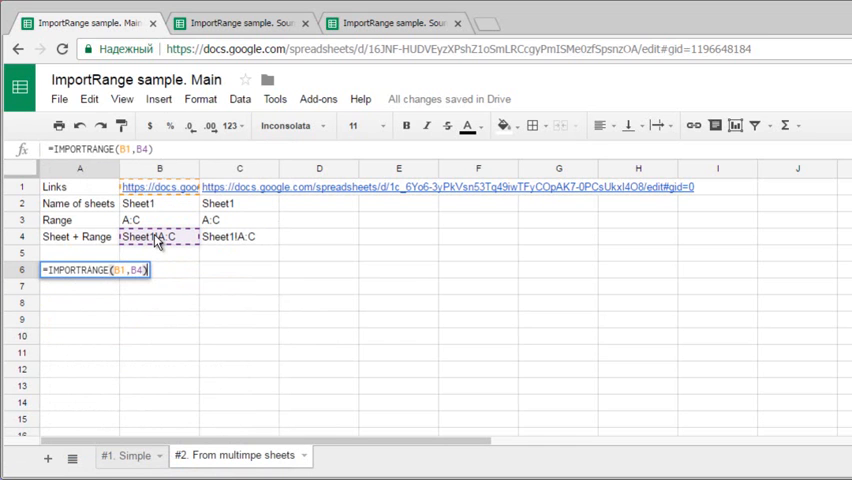
{"action": "type", "text": ";"}
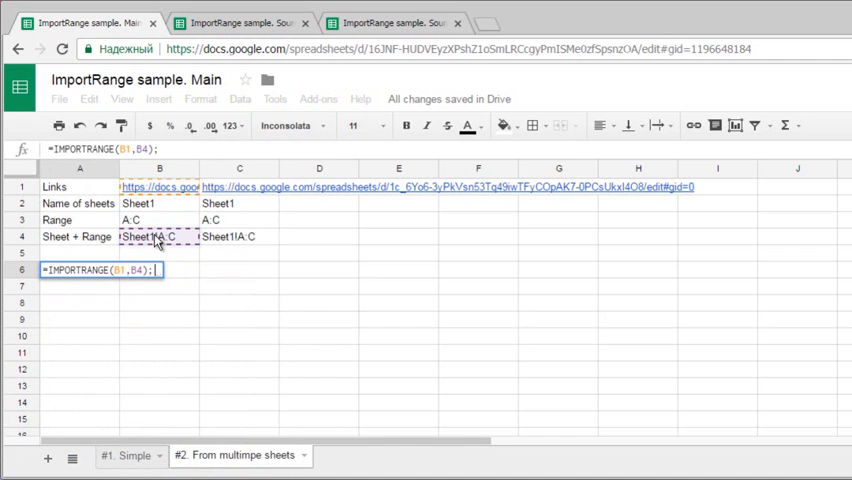
{"action": "type", "text": "im"}
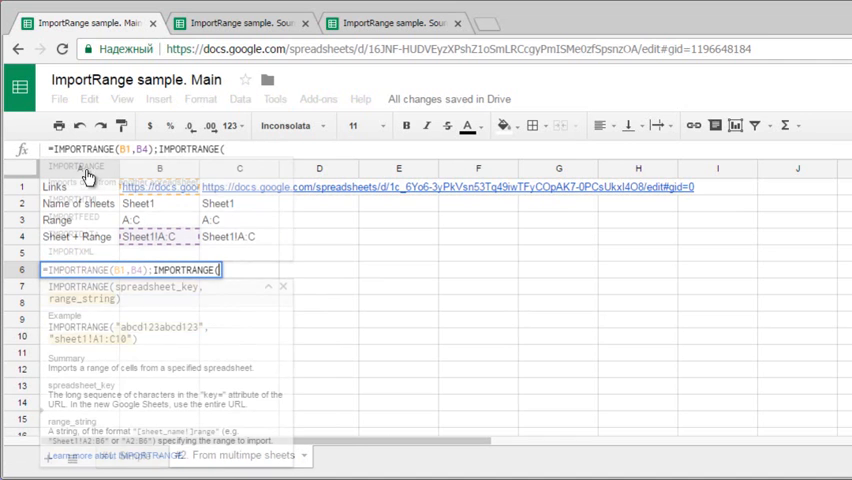
{"action": "left_click", "coordinate": [240, 188]}
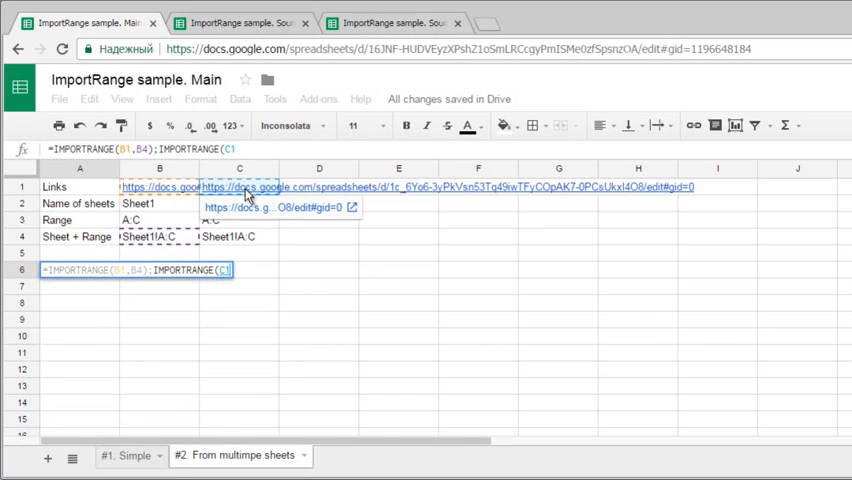
{"action": "left_click", "coordinate": [240, 236]}
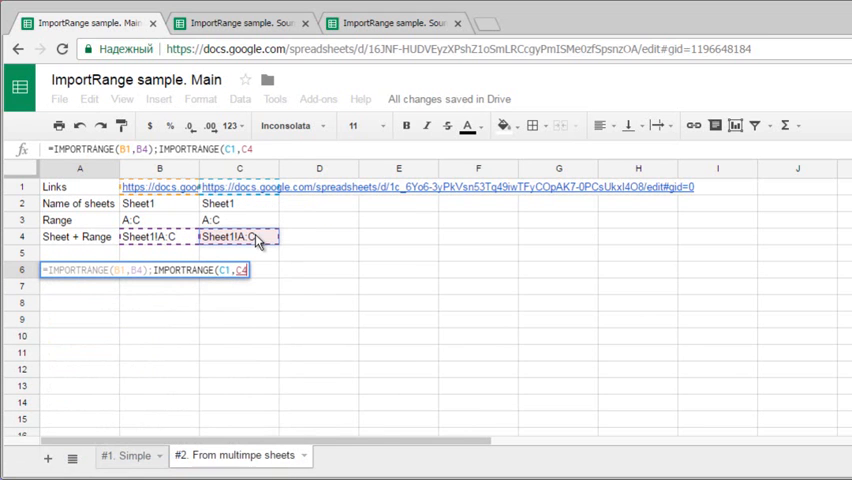
{"action": "type", "text": ")}"}
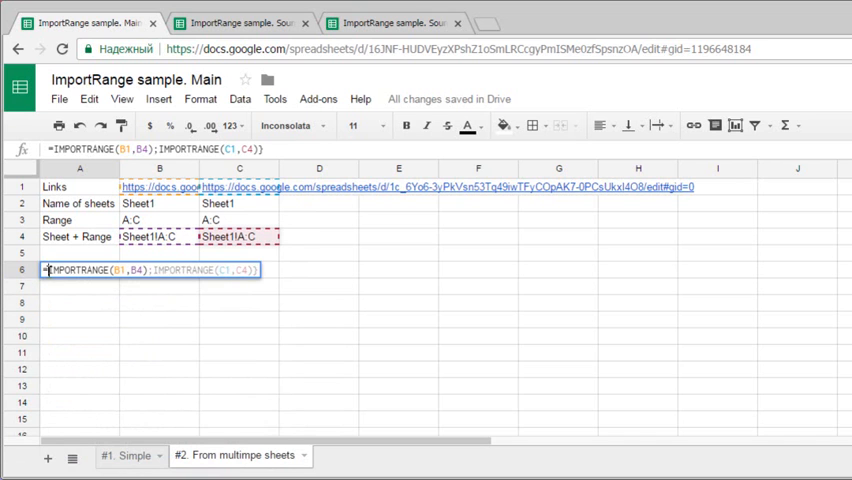
{"action": "type", "text": "{"}
{"action": "key", "text": "Return"}
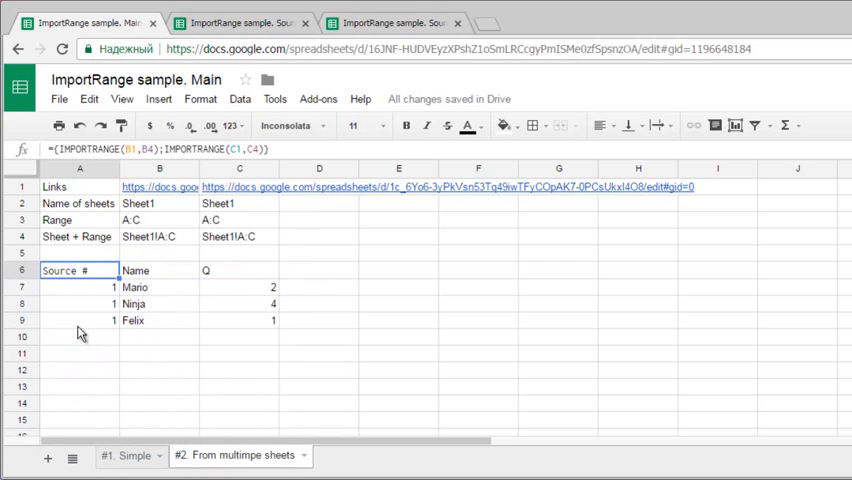
{"action": "scroll", "scroll_direction": "down", "scroll_amount": 3}
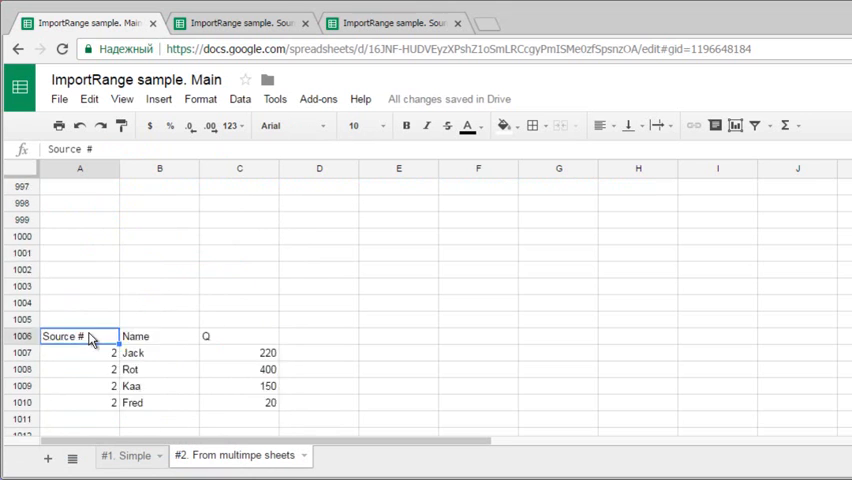
{"action": "scroll", "scroll_direction": "up", "scroll_amount": 3}
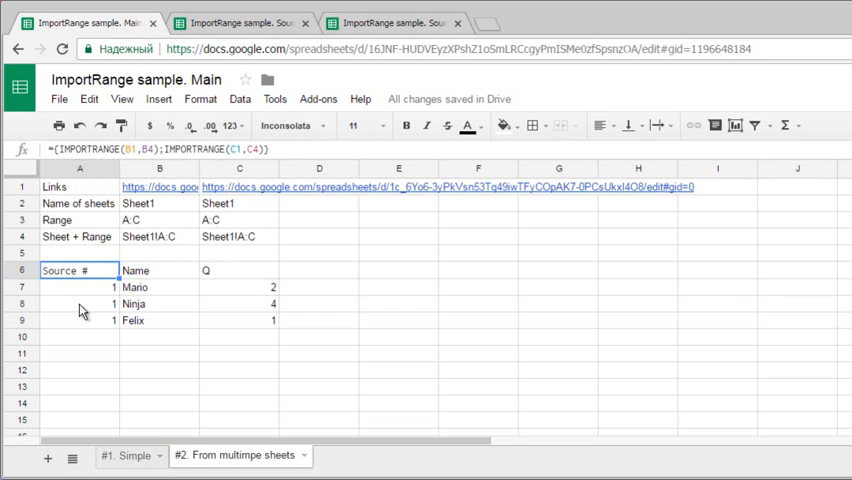
{"action": "scroll", "scroll_direction": "down", "scroll_amount": 3}
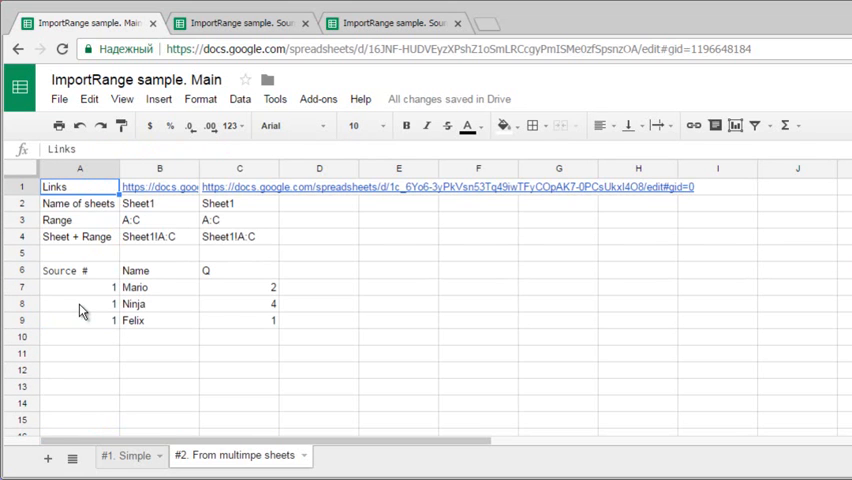
- Change the source ranges in B3 and C3 from A:C to A2:C to skip header rows
{"action": "left_click", "coordinate": [240, 220]}
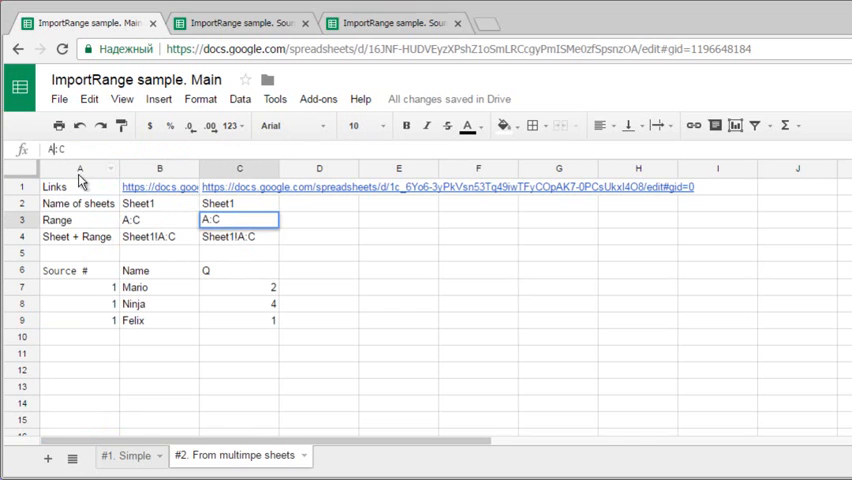
{"action": "left_click", "coordinate": [80, 288]}
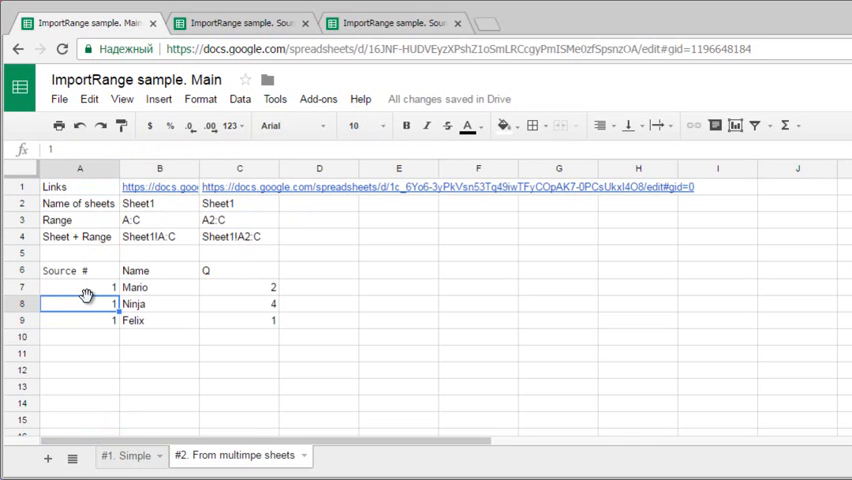
{"action": "scroll", "scroll_direction": "down", "scroll_amount": 3}
{"action": "type", "text": "="}
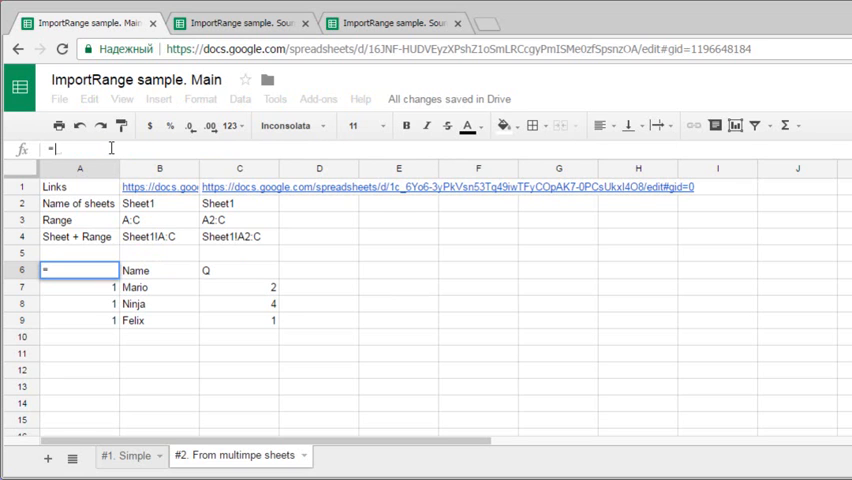
- Enter =QUERY({IMPORTRANGE(B1,B4);IMPORTRANGE(C1,C4)},"select * where Col1 > 0") in A6
{"action": "type", "text": "QUERY({IMPORTRANGE(B1,B4);IMPORTRANGE(C1,C4"}
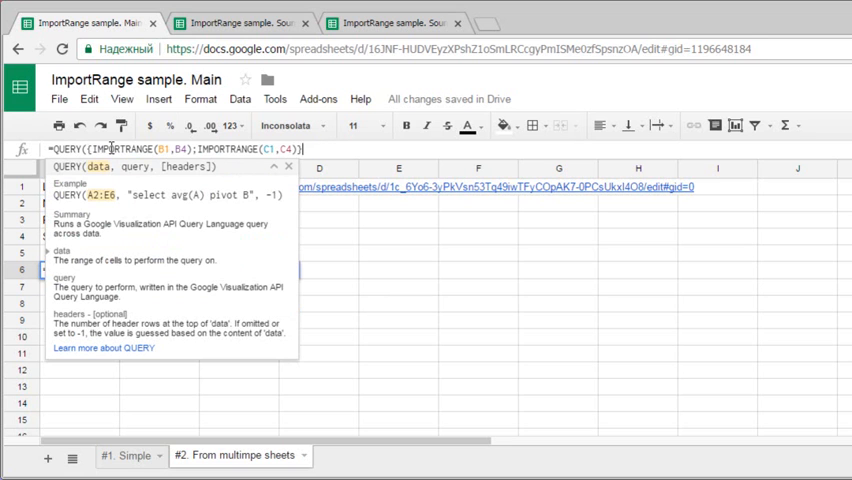
{"action": "type", "text": ",\"selec"}
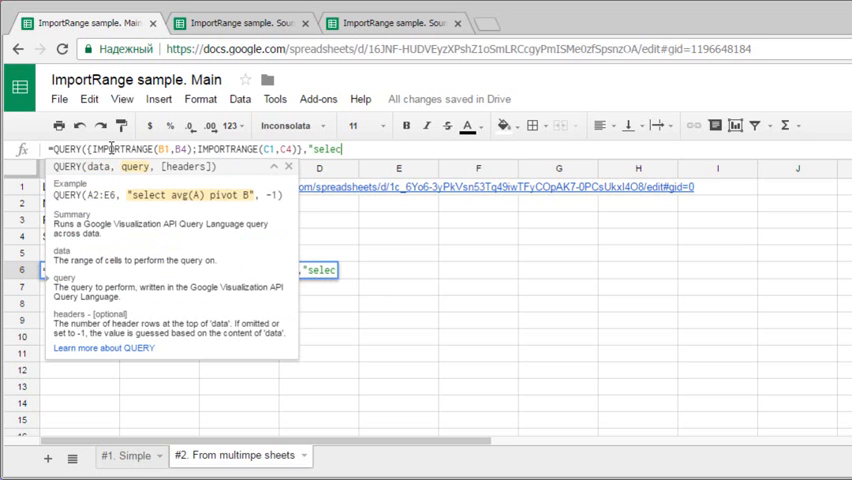
{"action": "type", "text": "* where Col"}
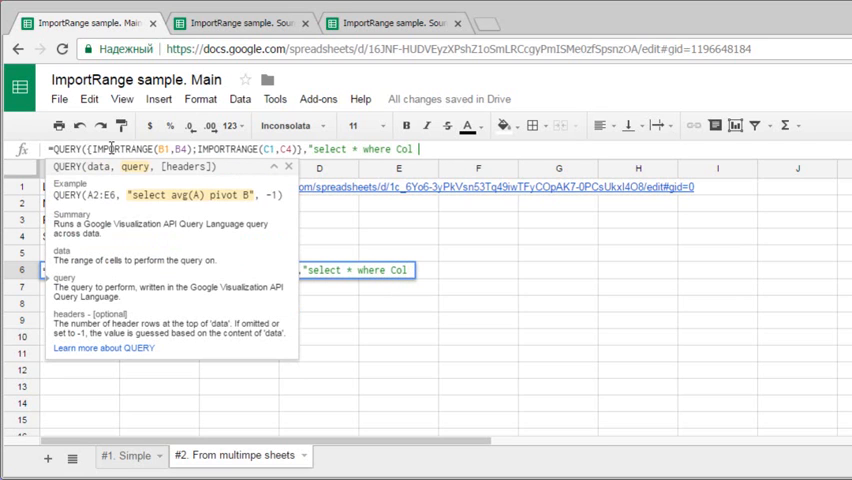
{"action": "type", "text": "1 > 0"}
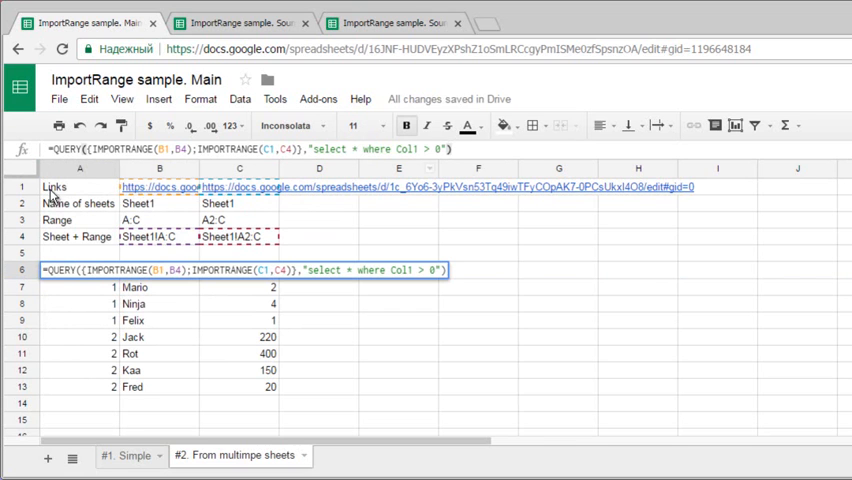
- Mark the header row and the rows imported from each source in the combined list
{"action": "left_click", "coordinate": [160, 270]}
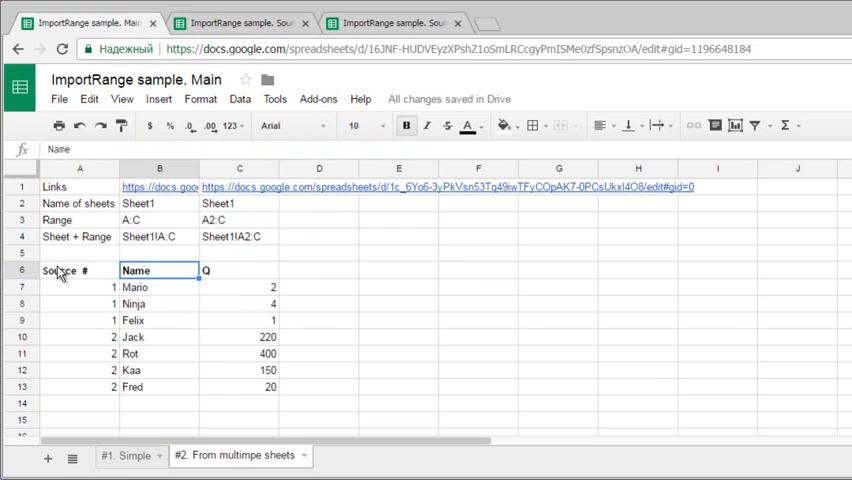
{"action": "left_click", "coordinate": [80, 288]}
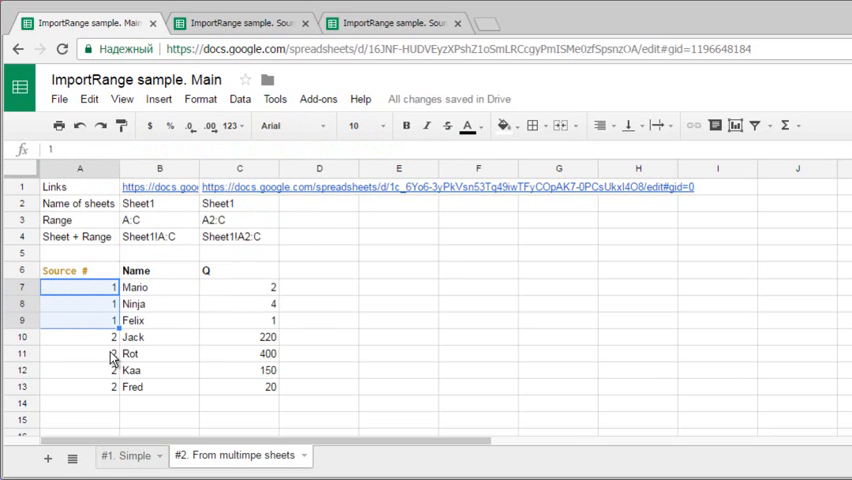
{"action": "left_click", "coordinate": [80, 336]}
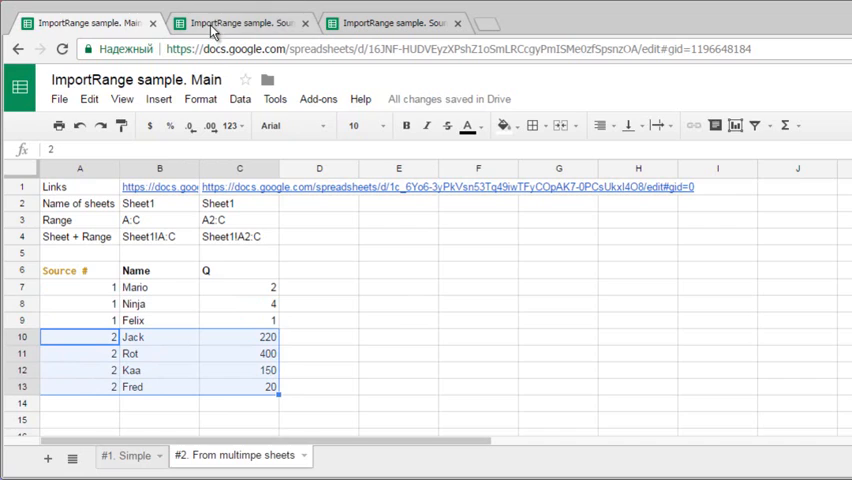
- Add a row Lu with Q 4 below Felix in Source 1 so it appears on Main
{"action": "left_click", "coordinate": [240, 22]}
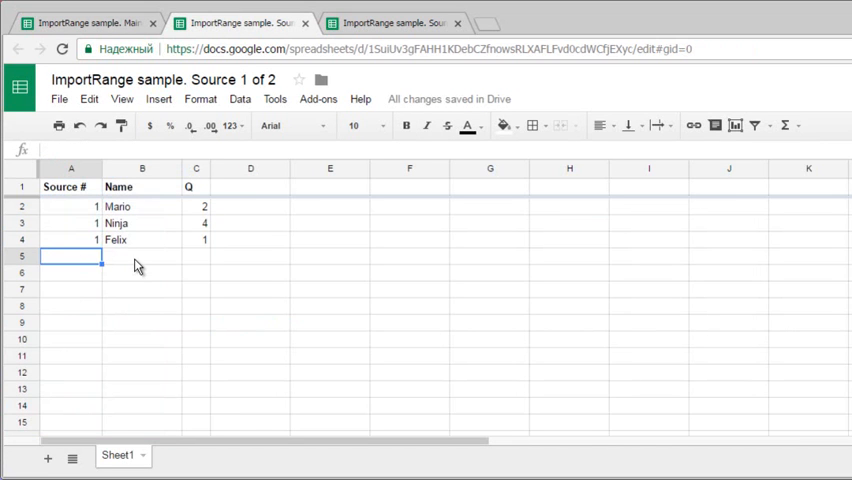
{"action": "left_click", "coordinate": [390, 22]}
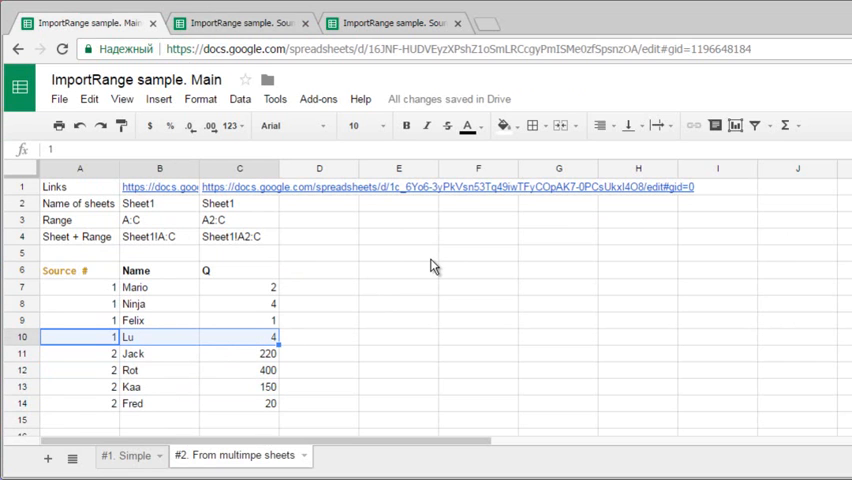
{"action": "left_click", "coordinate": [80, 270]}
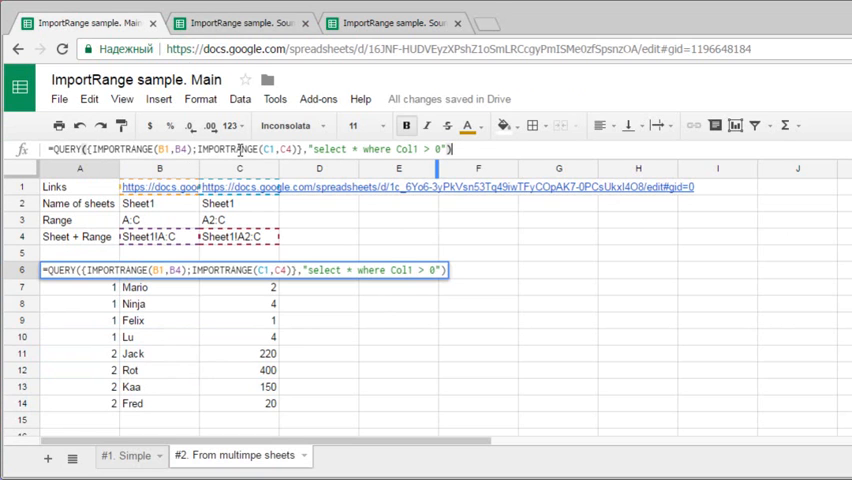
{"action": "left_click_drag", "start_coordinate": [88, 148], "coordinate": [296, 148]}
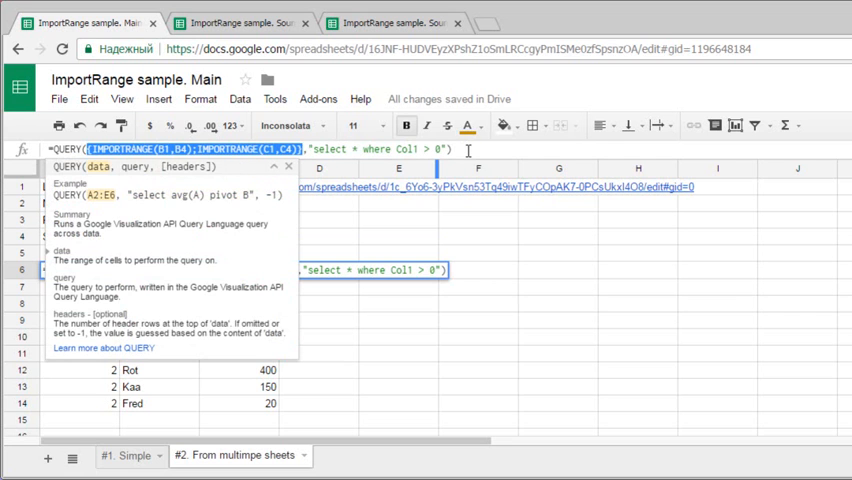
{"action": "key", "text": "Return"}
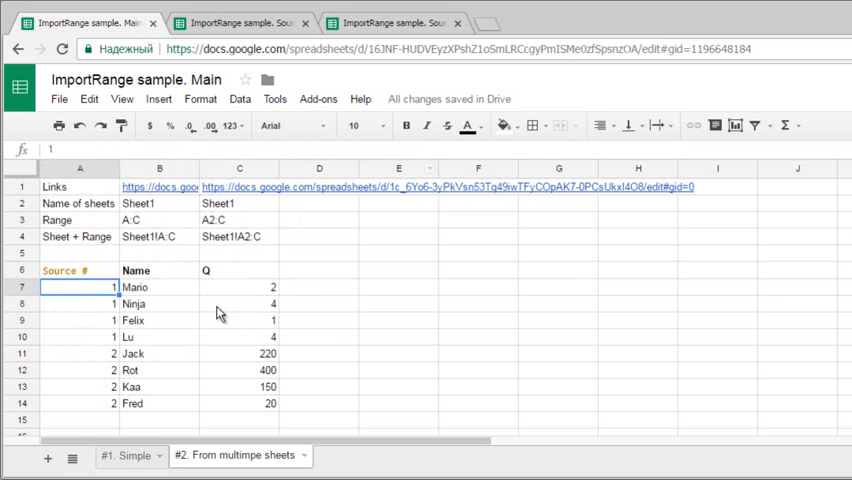